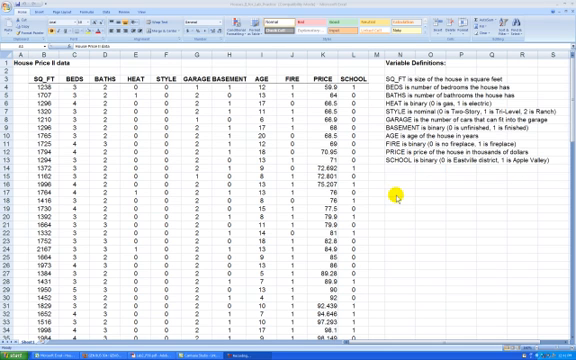
pyautogui.moveTo(426, 180)
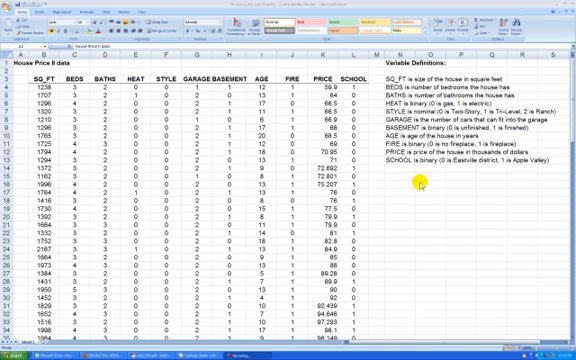
pyautogui.moveTo(421, 182)
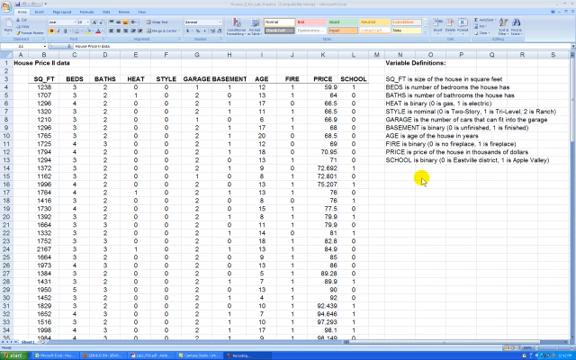
pyautogui.moveTo(414, 188)
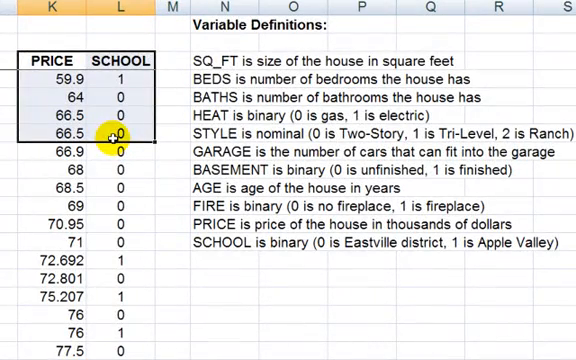
# Step: Review the PRICE and SCHOOL columns on the new sheet, sorted by school, then price
pyautogui.scroll(-3)
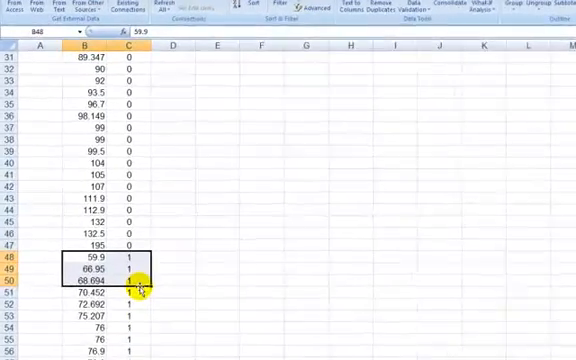
# Step: Move the school-1 prices into column C and head the columns Eastville and Apple Valley
pyautogui.scroll(-3)
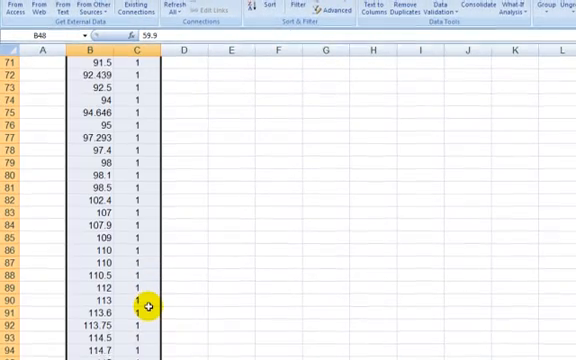
pyautogui.scroll(3)
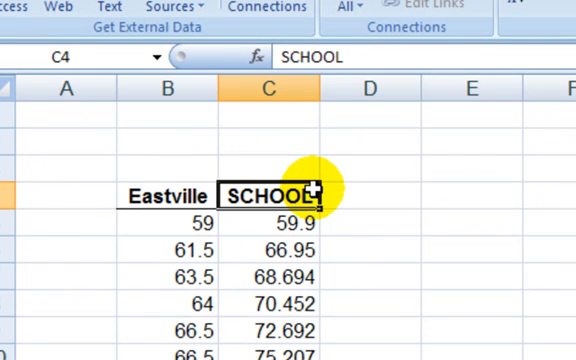
pyautogui.write('A')
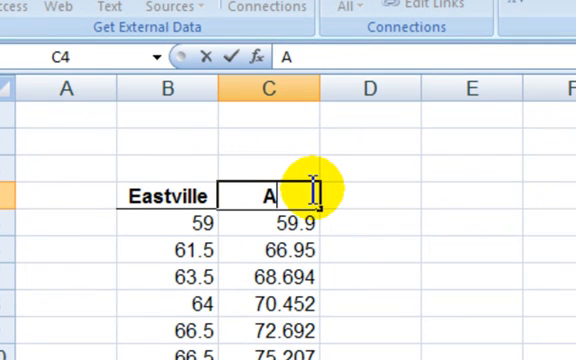
pyautogui.write('pple Valley')
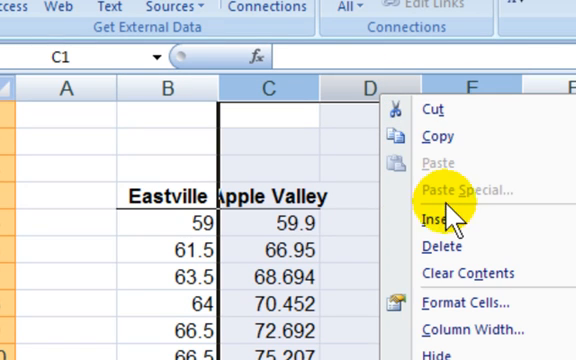
# Step: Insert empty columns and label them Eastville Prices and Rounded Prices
pyautogui.click(439, 216)
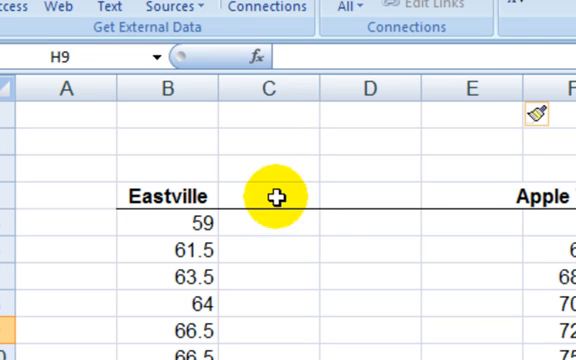
pyautogui.click(267, 195)
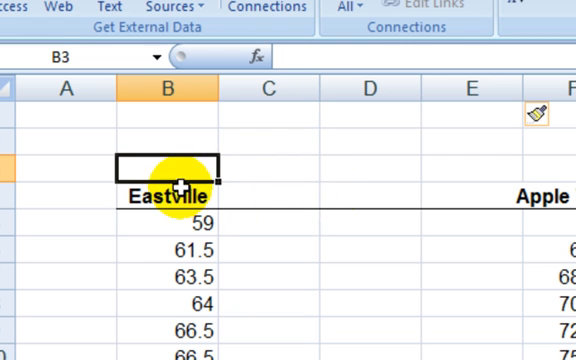
pyautogui.write('East')
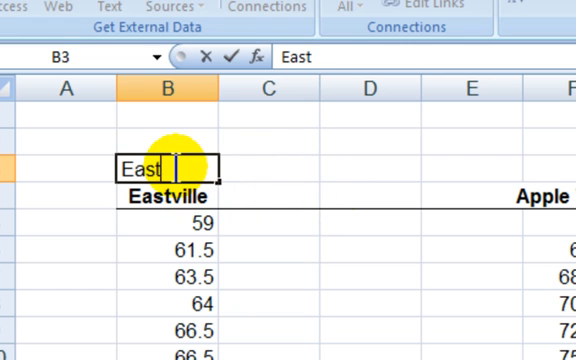
pyautogui.write('Prices')
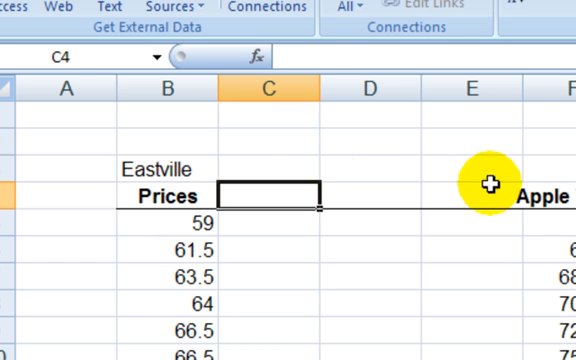
pyautogui.moveTo(277, 177)
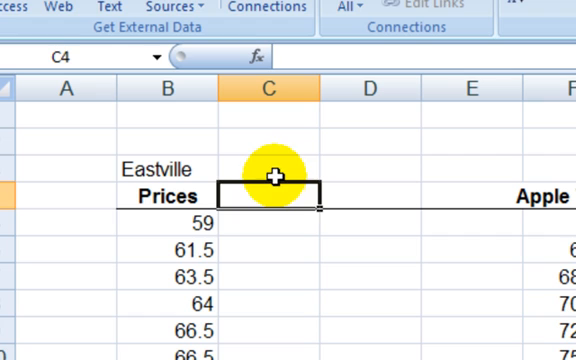
pyautogui.write('Rounded')
pyautogui.write('Prices')
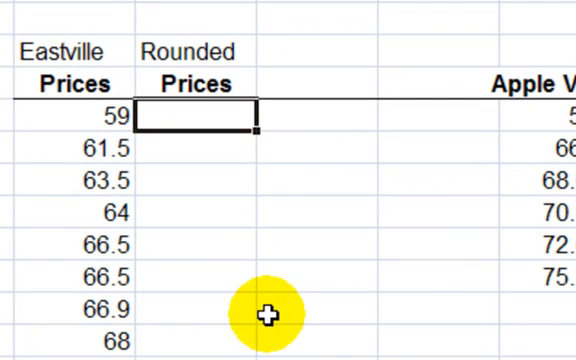
pyautogui.moveTo(222, 240)
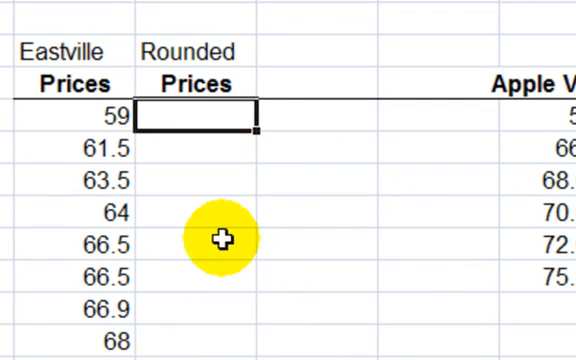
pyautogui.moveTo(220, 118)
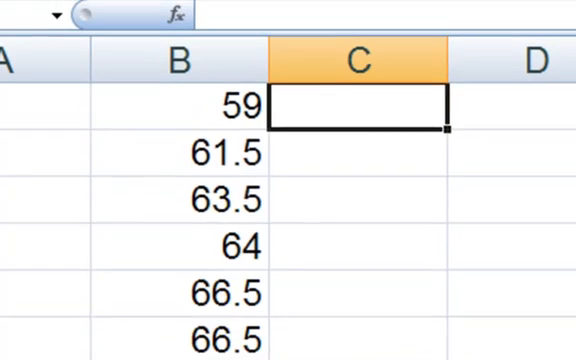
# Step: Enter =ROUND(B5,0) to round the first Eastville price, 59, to a whole number
pyautogui.write('=round')
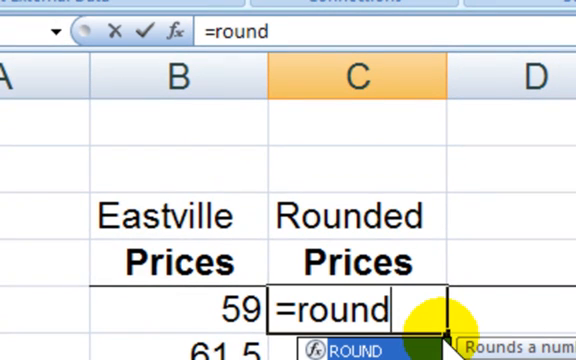
pyautogui.write('(')
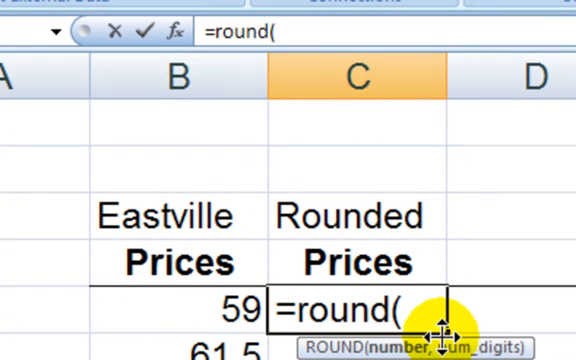
pyautogui.click(178, 305)
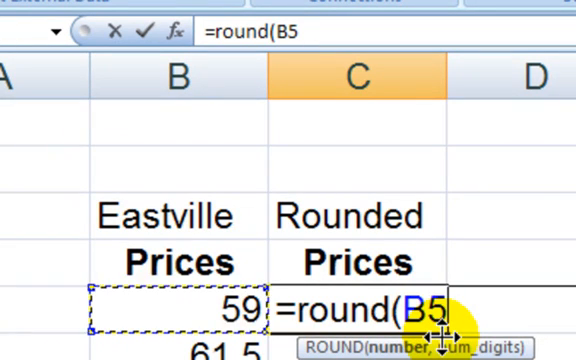
pyautogui.write(',')
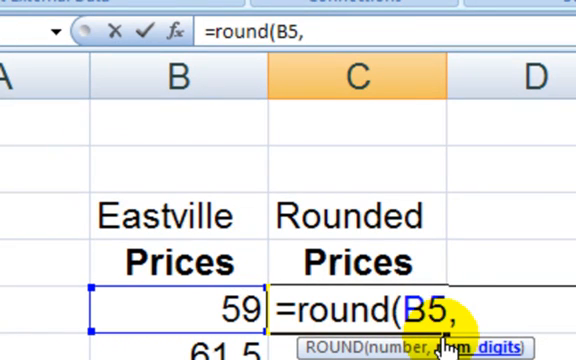
pyautogui.write('0)')
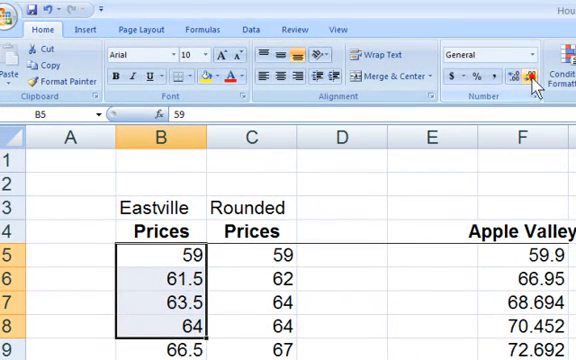
pyautogui.click(525, 75)
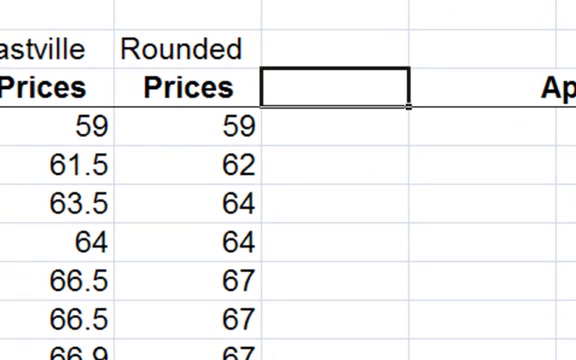
# Step: Head column D 'freq' and enter =IF(C6=C5,D5+1,1) in D6
pyautogui.write('freq')
pyautogui.click(335, 126)
pyautogui.write('1')
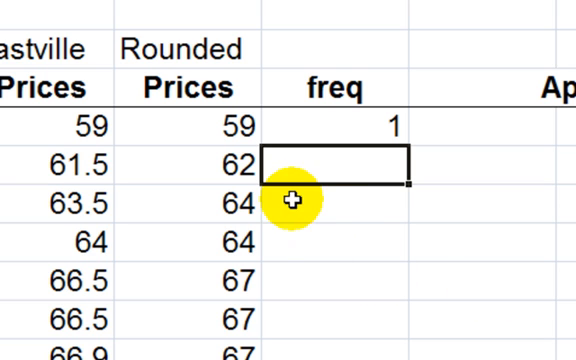
pyautogui.moveTo(325, 228)
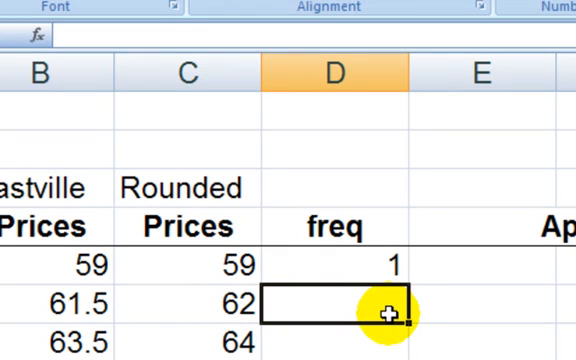
pyautogui.write('=if(C6')
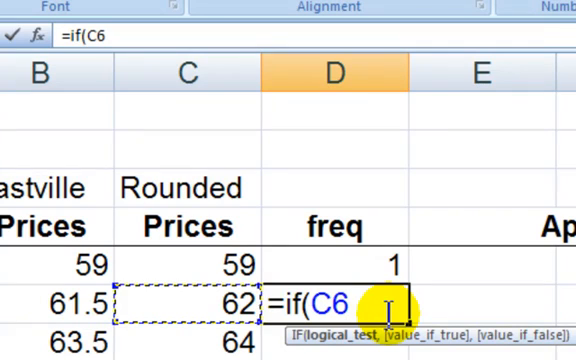
pyautogui.write('=')
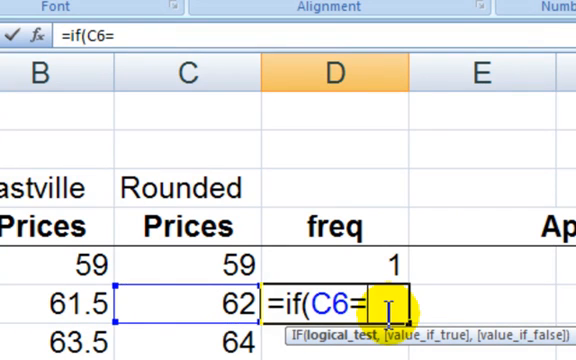
pyautogui.write('C5,D5')
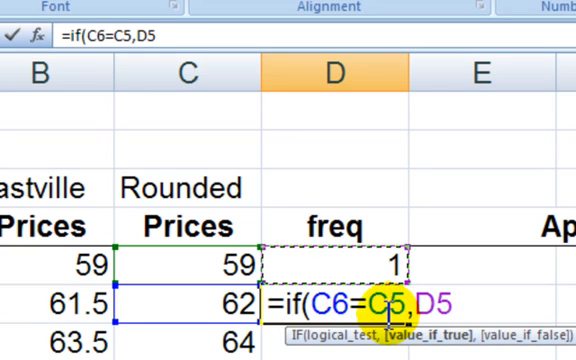
pyautogui.write('+1,')
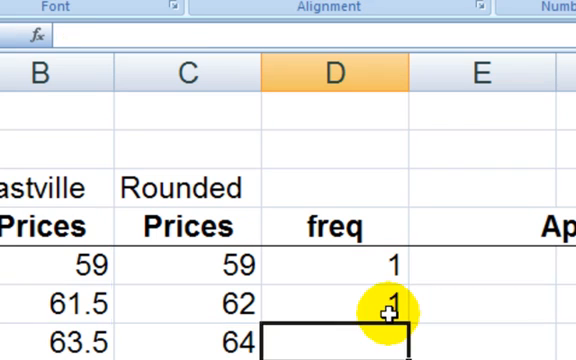
pyautogui.click(385, 300)
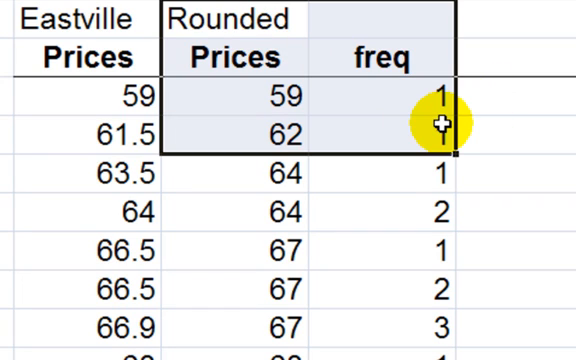
# Step: Copy the freq formula in D6 for filling down the column
pyautogui.press('ctrl+c')
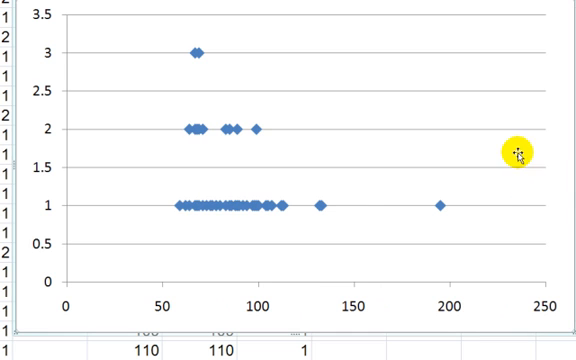
pyautogui.moveTo(42, 160)
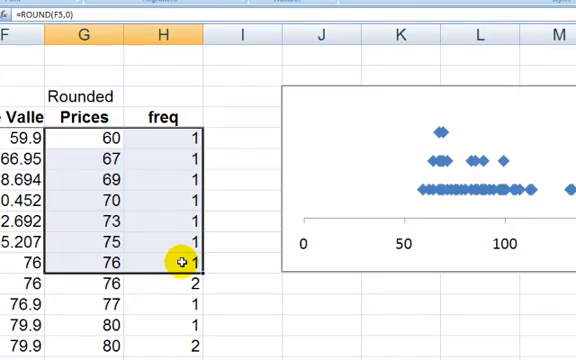
# Step: Insert a markers-only scatter chart of Apple Valley's rounded prices versus freq
pyautogui.scroll(-3)
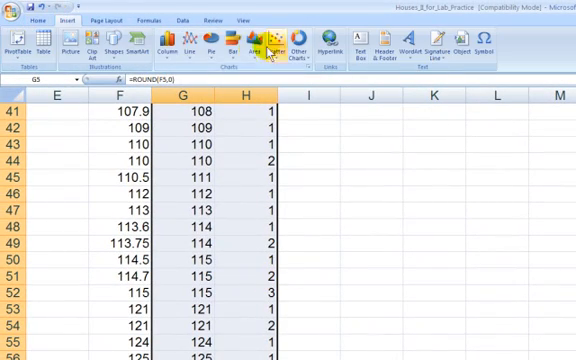
pyautogui.click(263, 38)
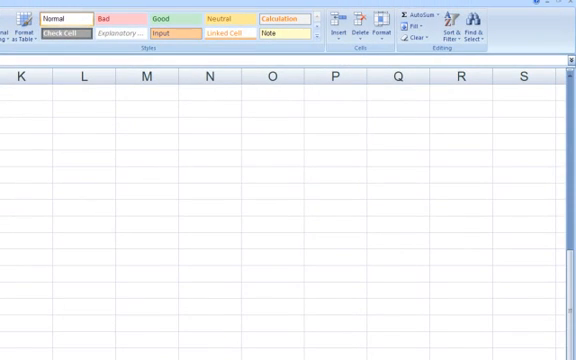
pyautogui.hscroll(-3)
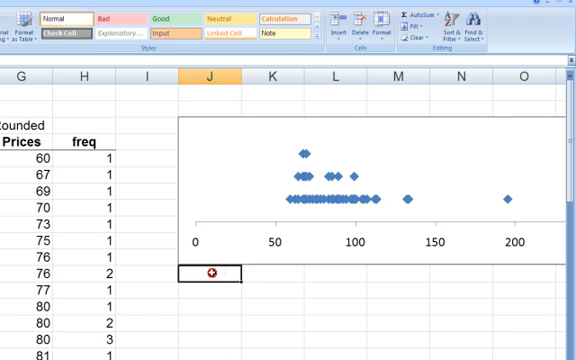
pyautogui.scroll(-3)
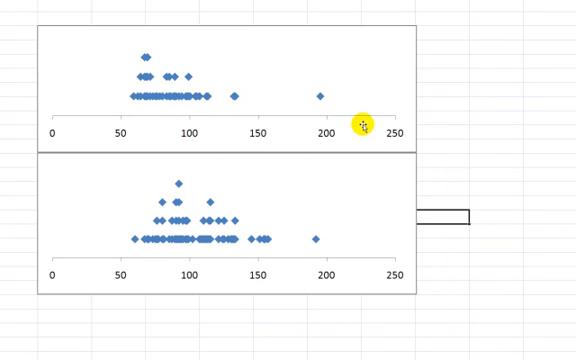
pyautogui.moveTo(437, 248)
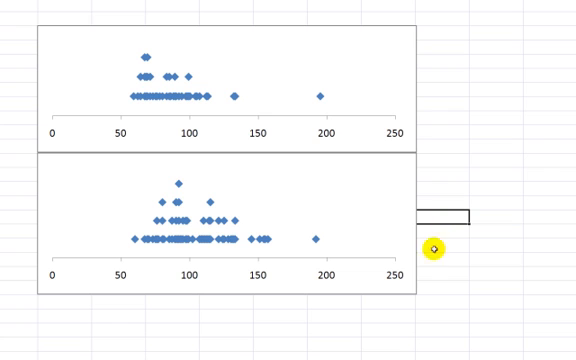
pyautogui.moveTo(150, 160)
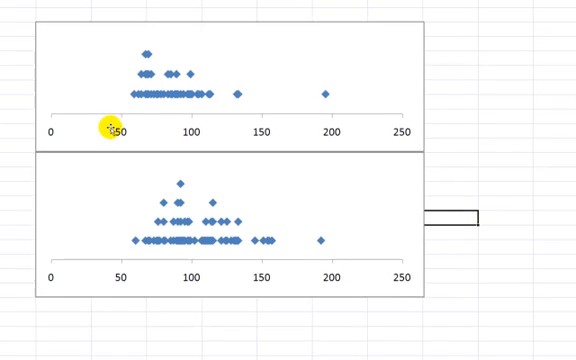
# Step: Format the price axis with minimum 50, maximum 200 and major unit 25
pyautogui.rightClick(120, 130)
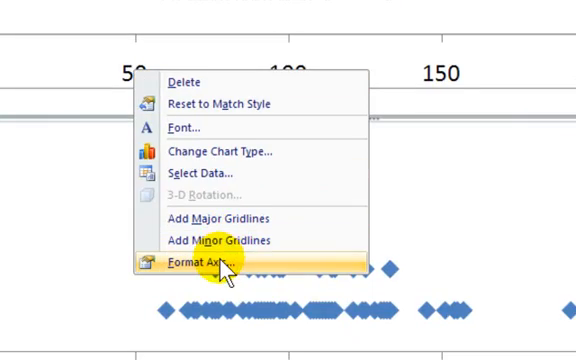
pyautogui.click(207, 263)
pyautogui.write('25')
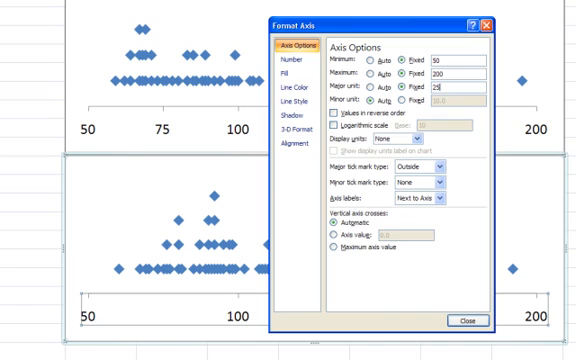
pyautogui.click(466, 321)
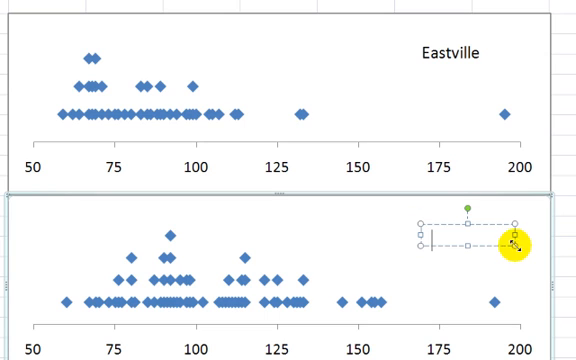
# Step: Label the lower dot plot Apple Valley
pyautogui.write('Apple Valley')
pyautogui.write('Home')
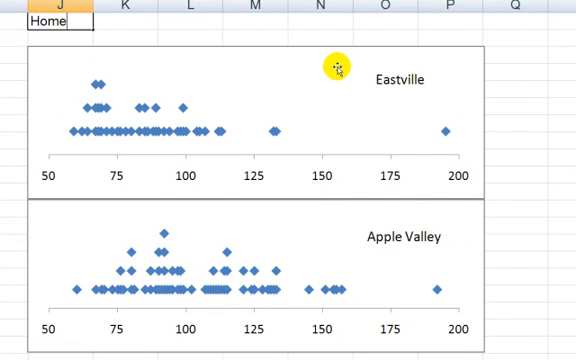
# Step: Type the title 'Dotplots of Home Prices by School District' in J1
pyautogui.write('Prices by')
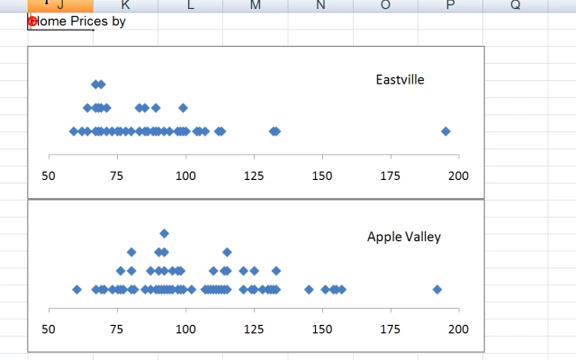
pyautogui.write('Dotplots of')
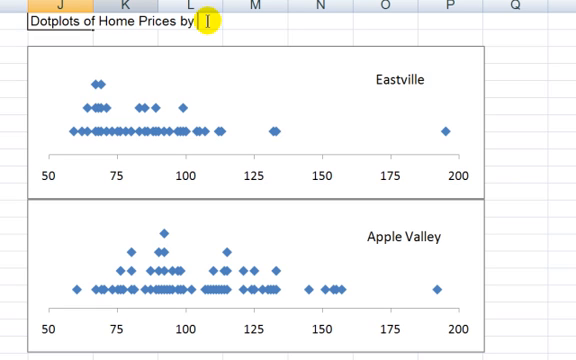
pyautogui.write('School Dis')
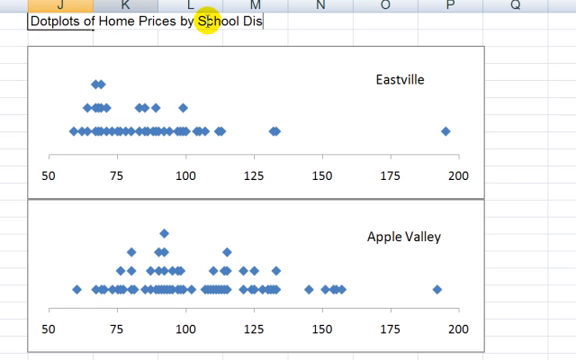